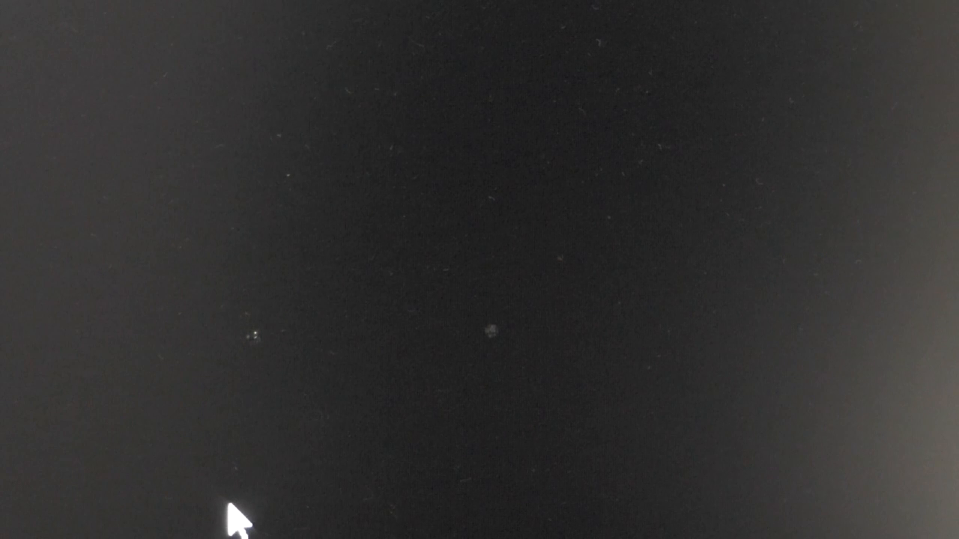
{"action": "mouse_move", "coordinate": [379, 214]}
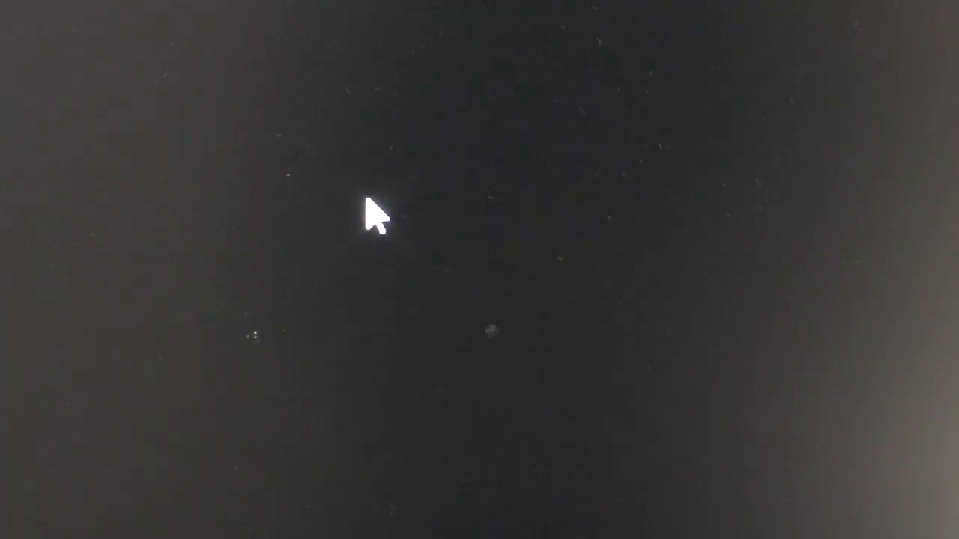